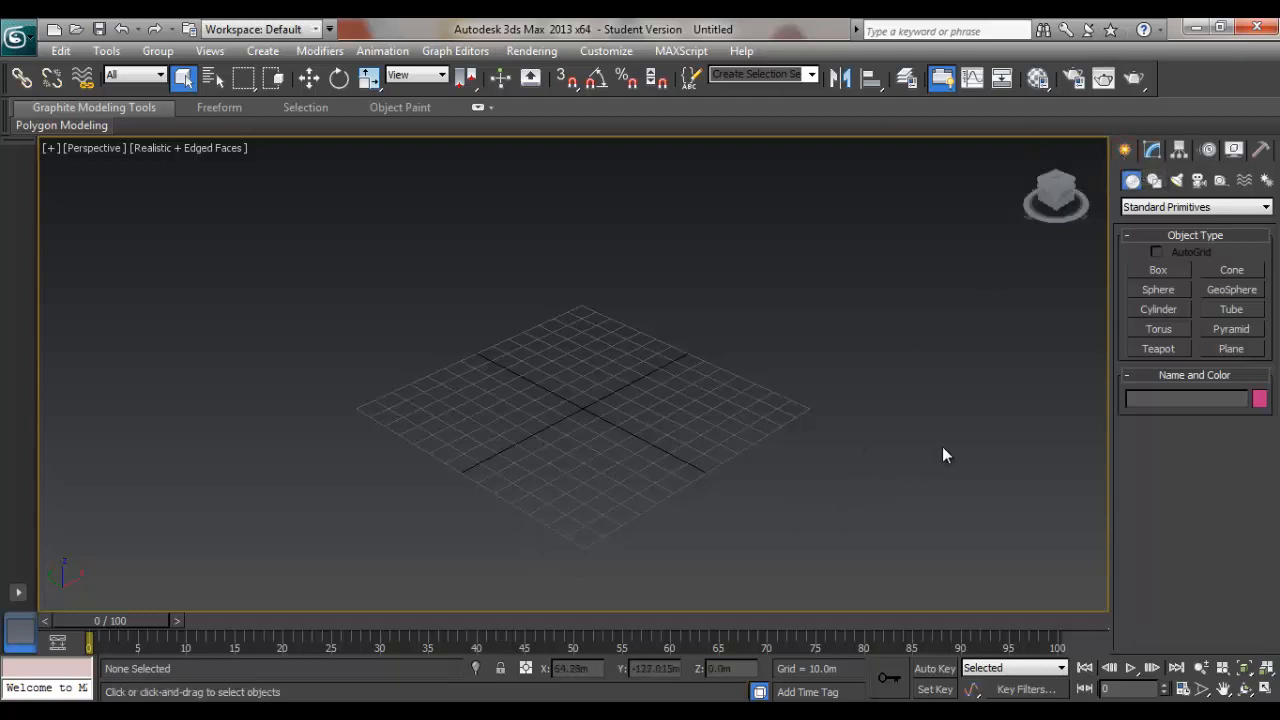
pyautogui.moveTo(948, 448)
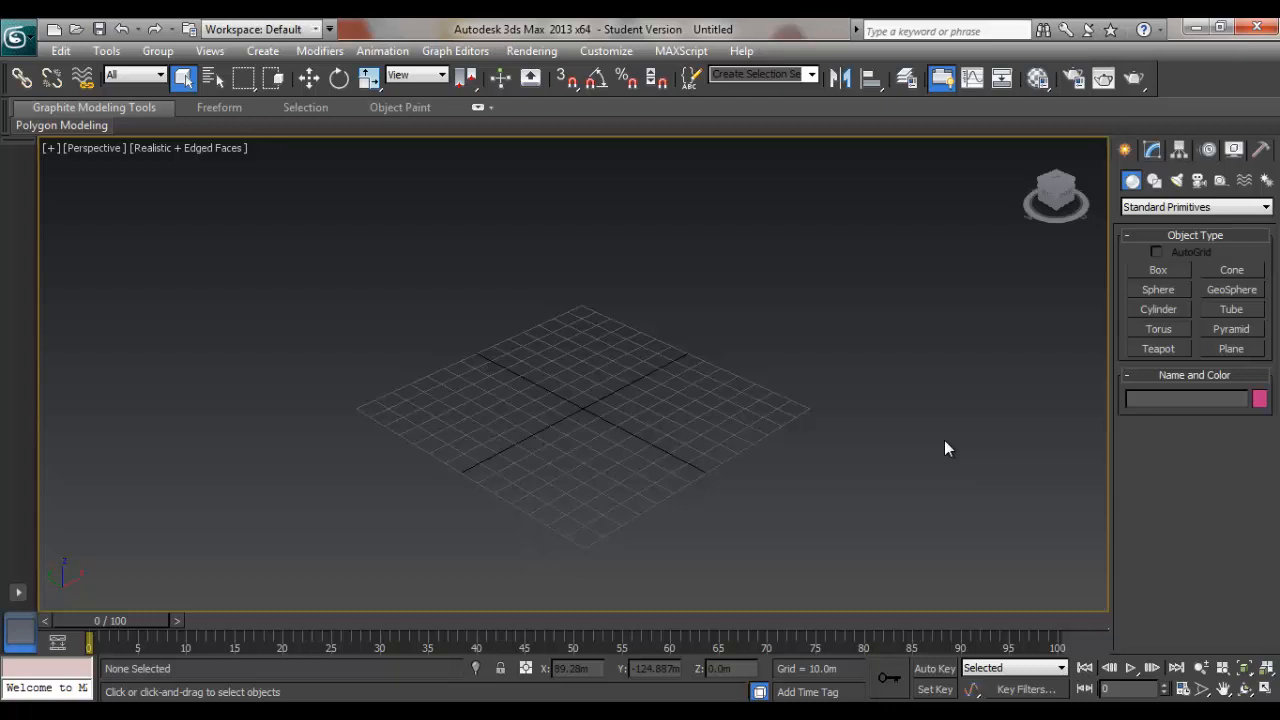
pyautogui.moveTo(1032, 332)
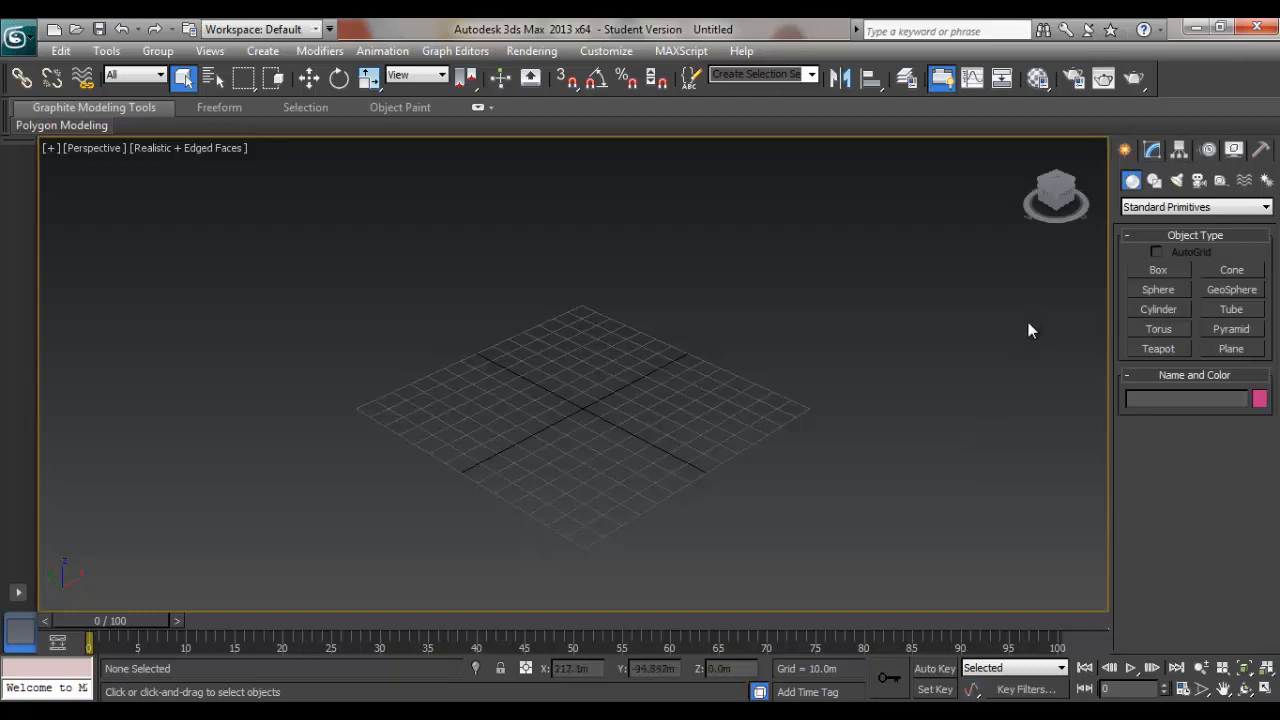
pyautogui.moveTo(868, 400)
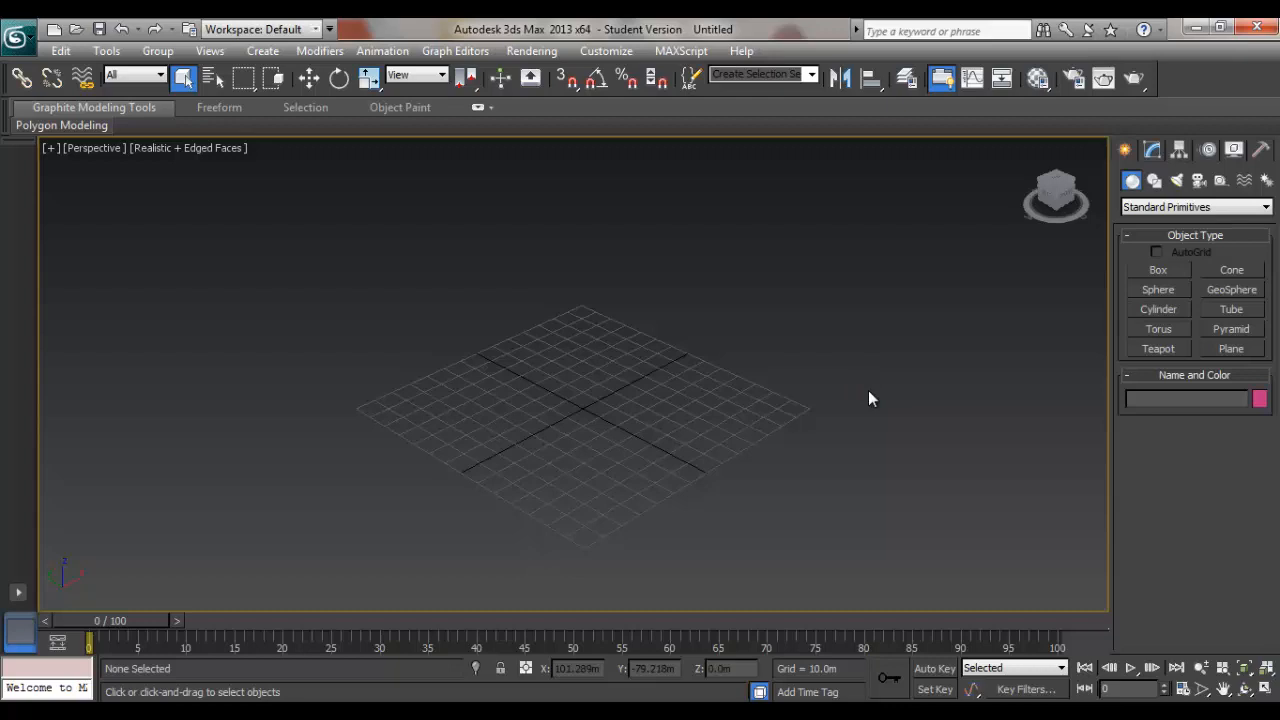
pyautogui.moveTo(1132, 180)
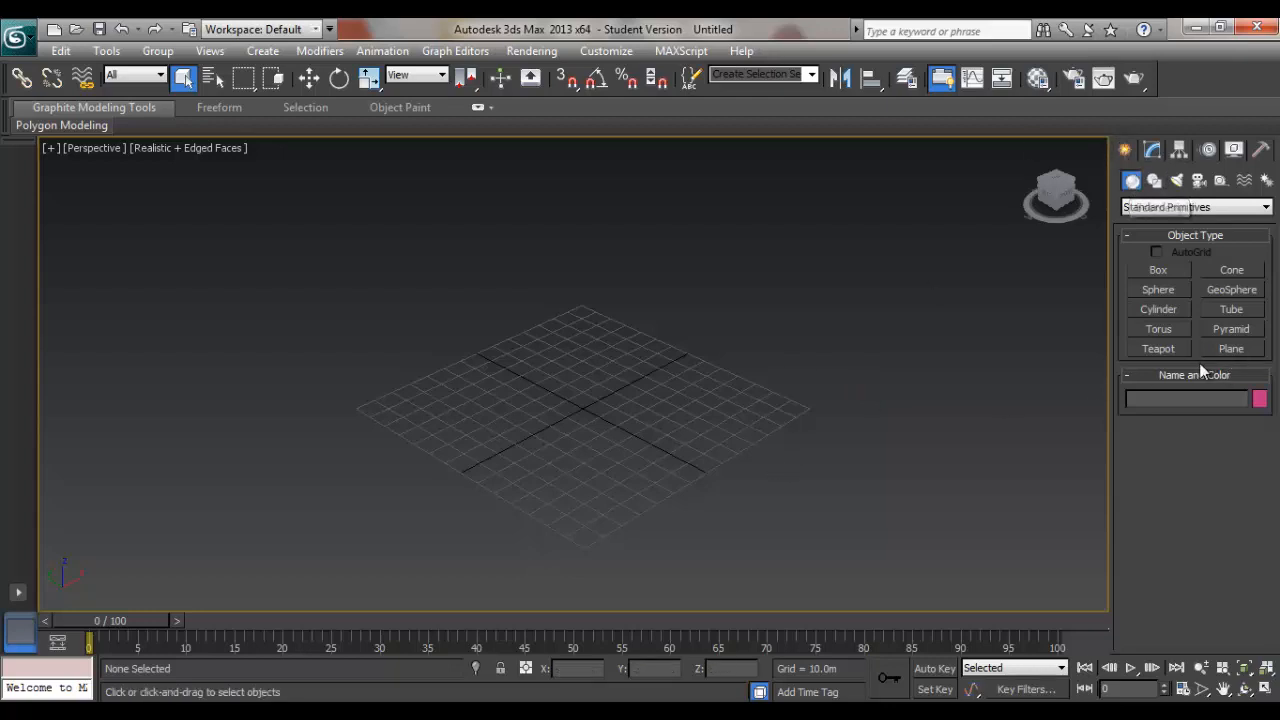
# Create a Plane and greeble it into city blocks with Max Height 30.
pyautogui.click(1232, 348)
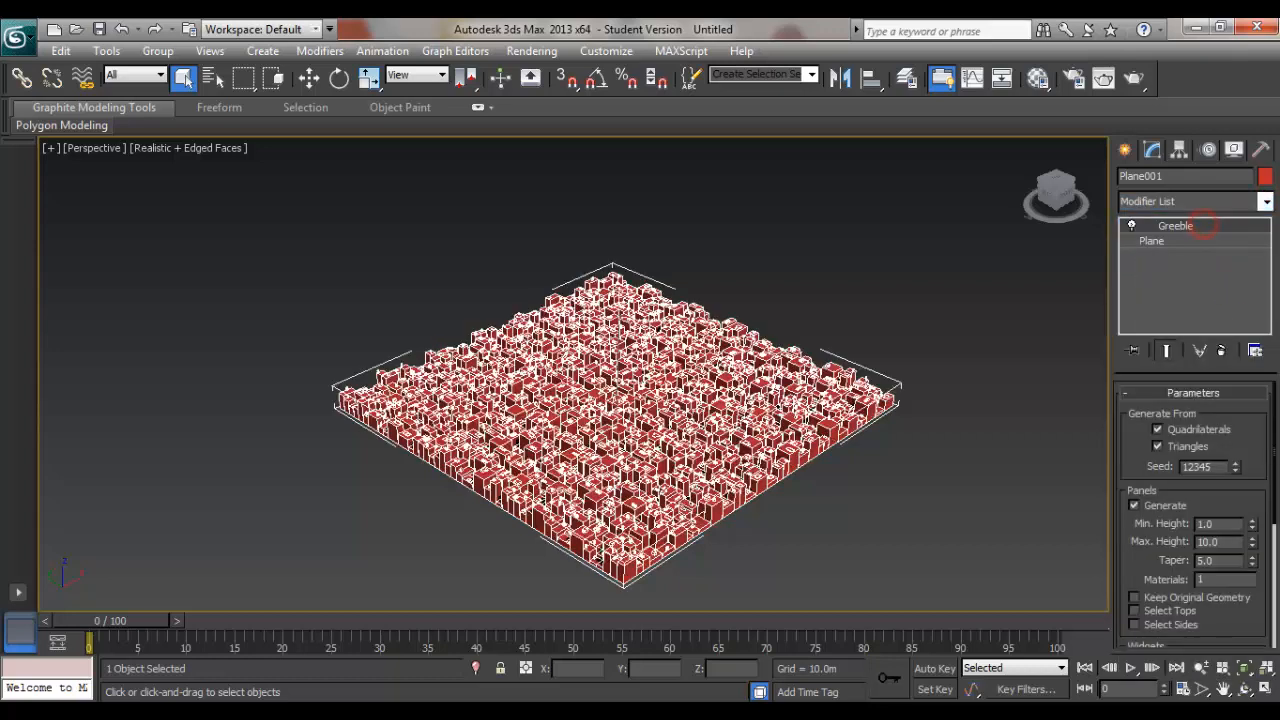
pyautogui.click(1216, 524)
pyautogui.write('5')
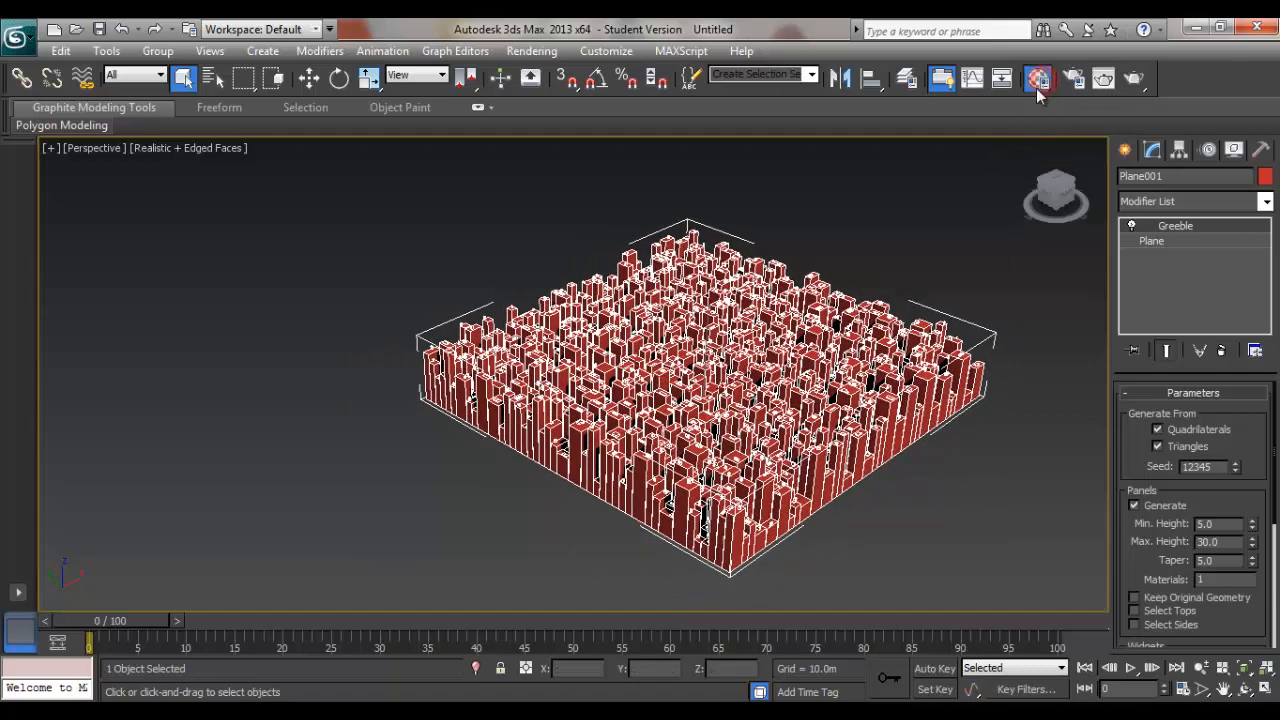
# Assign a Gradient Ramp map to the material's Diffuse Color slot.
pyautogui.click(1038, 80)
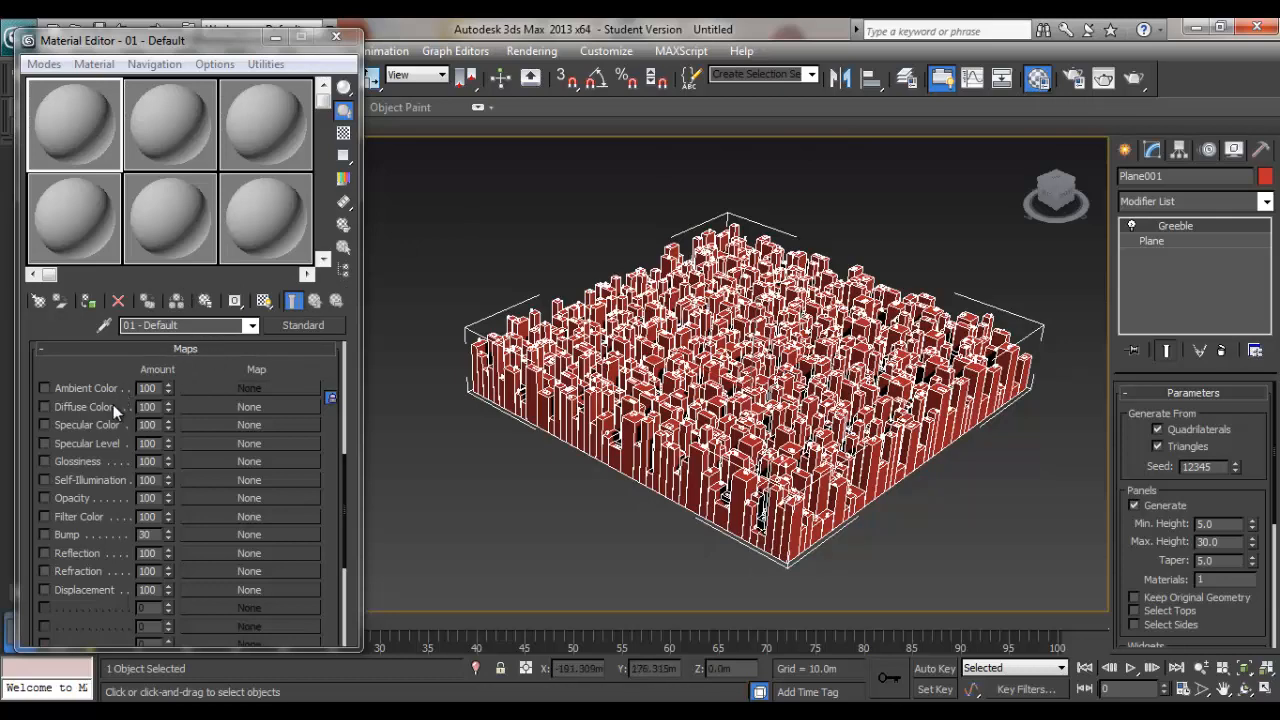
pyautogui.click(248, 406)
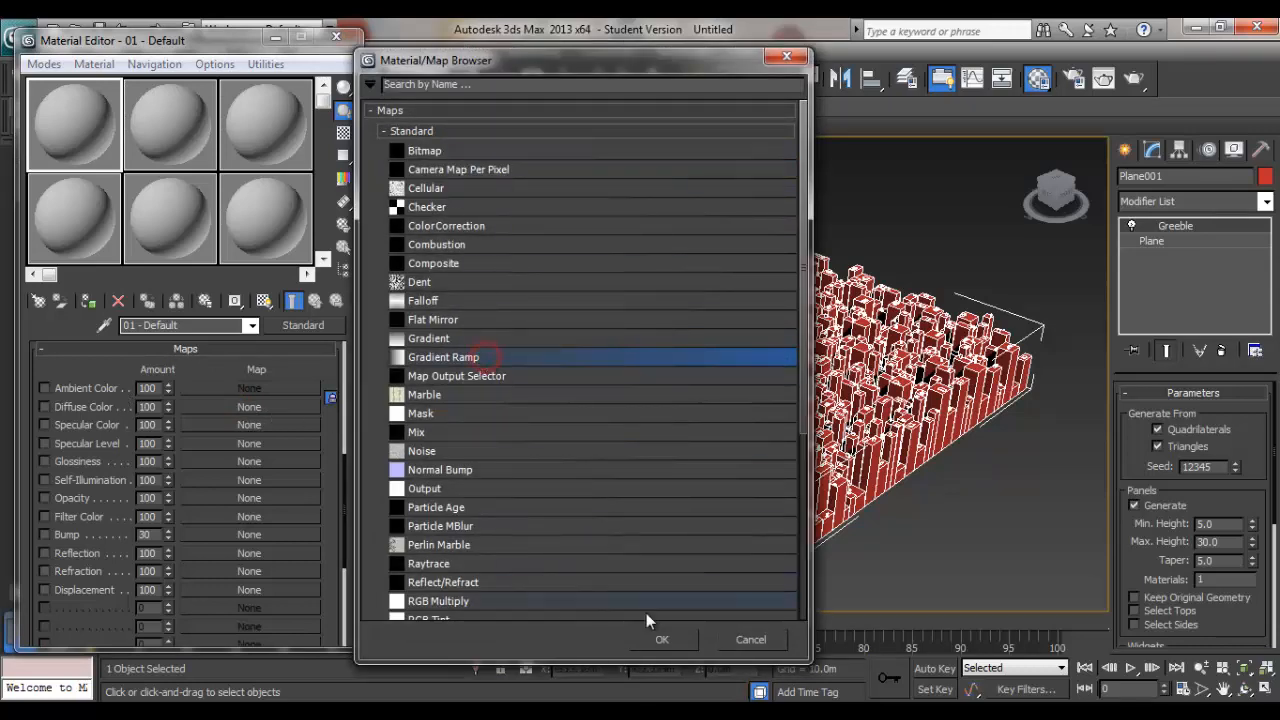
pyautogui.click(660, 640)
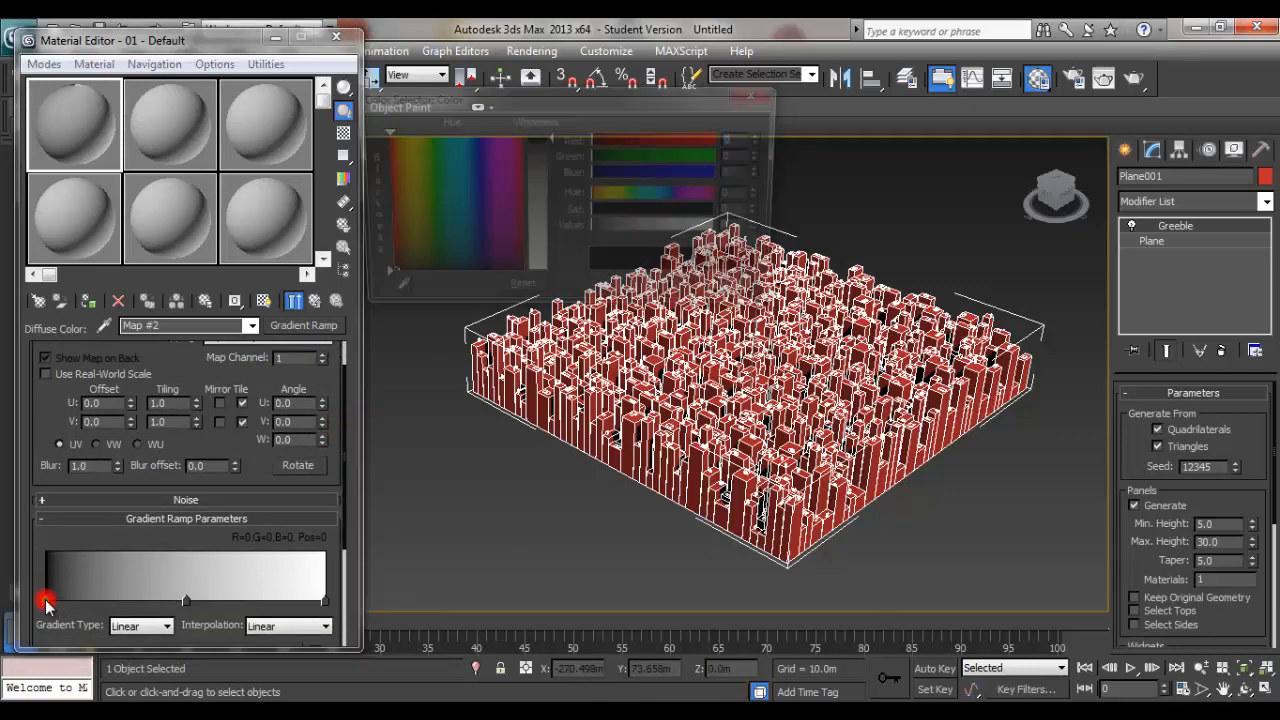
# Colour the first ramp flag red and add a new flag coloured orange.
pyautogui.click(46, 600)
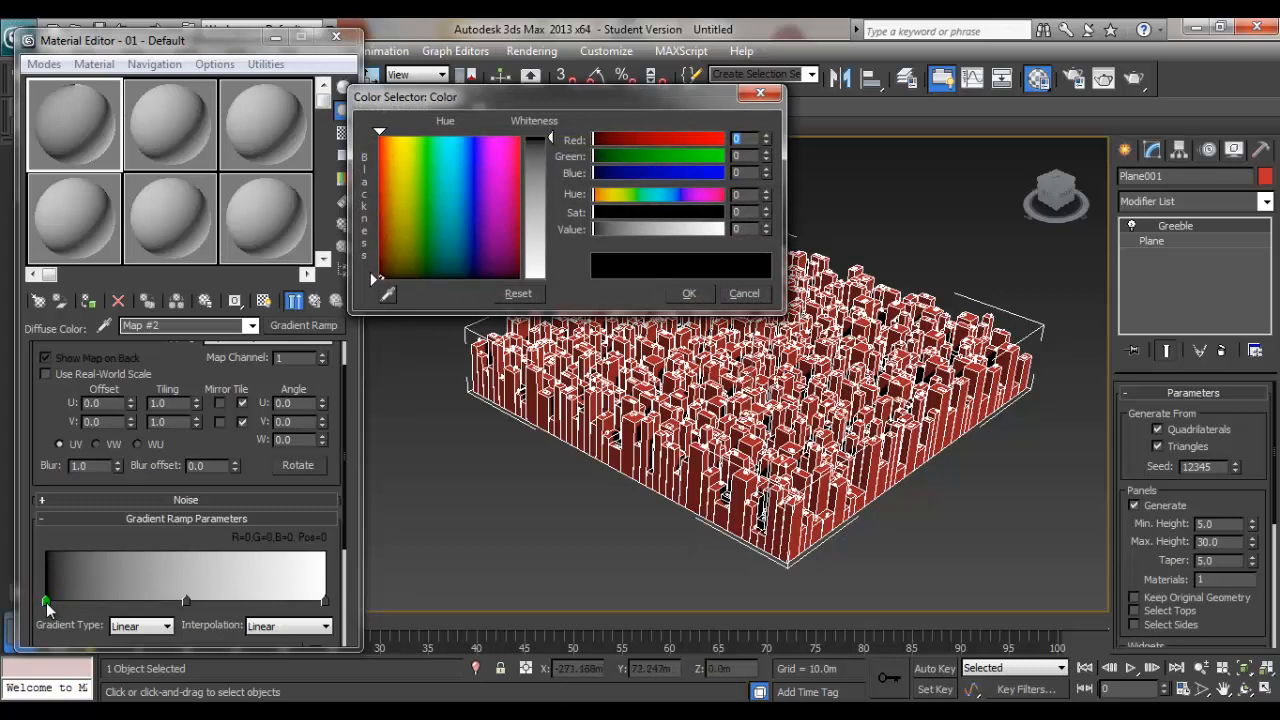
pyautogui.click(380, 140)
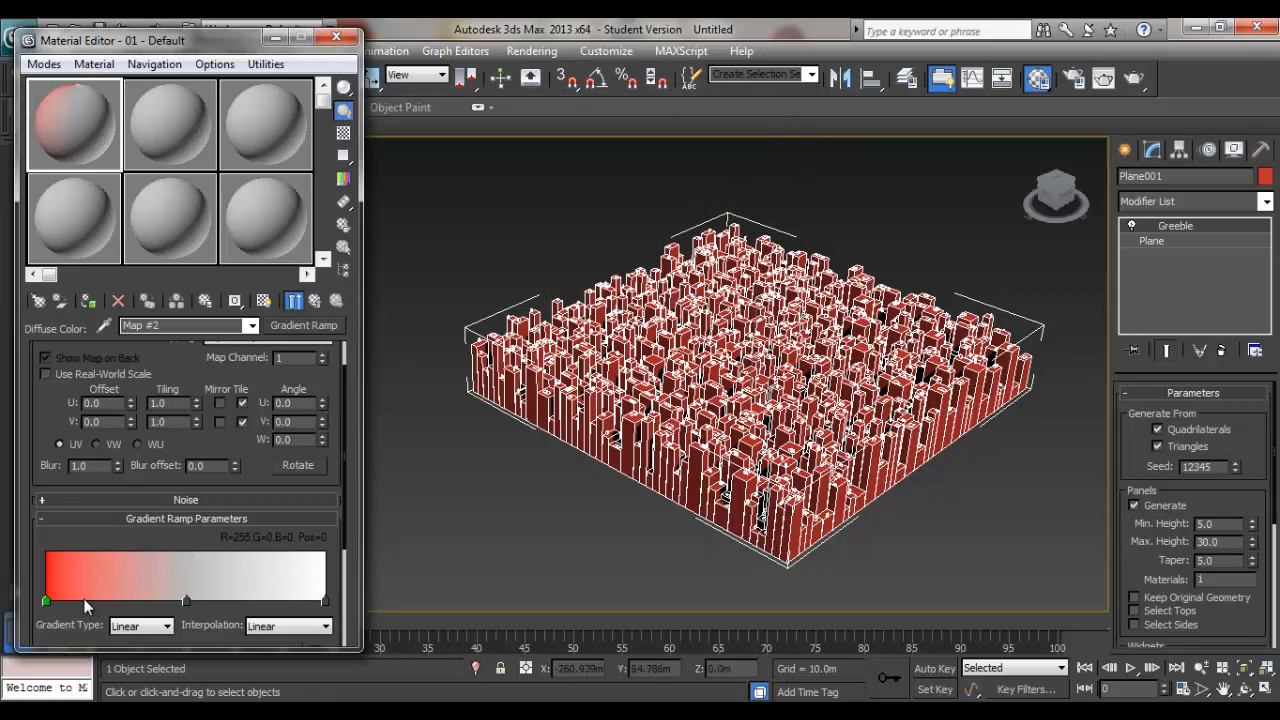
pyautogui.moveTo(46, 600); pyautogui.dragTo(82, 600)
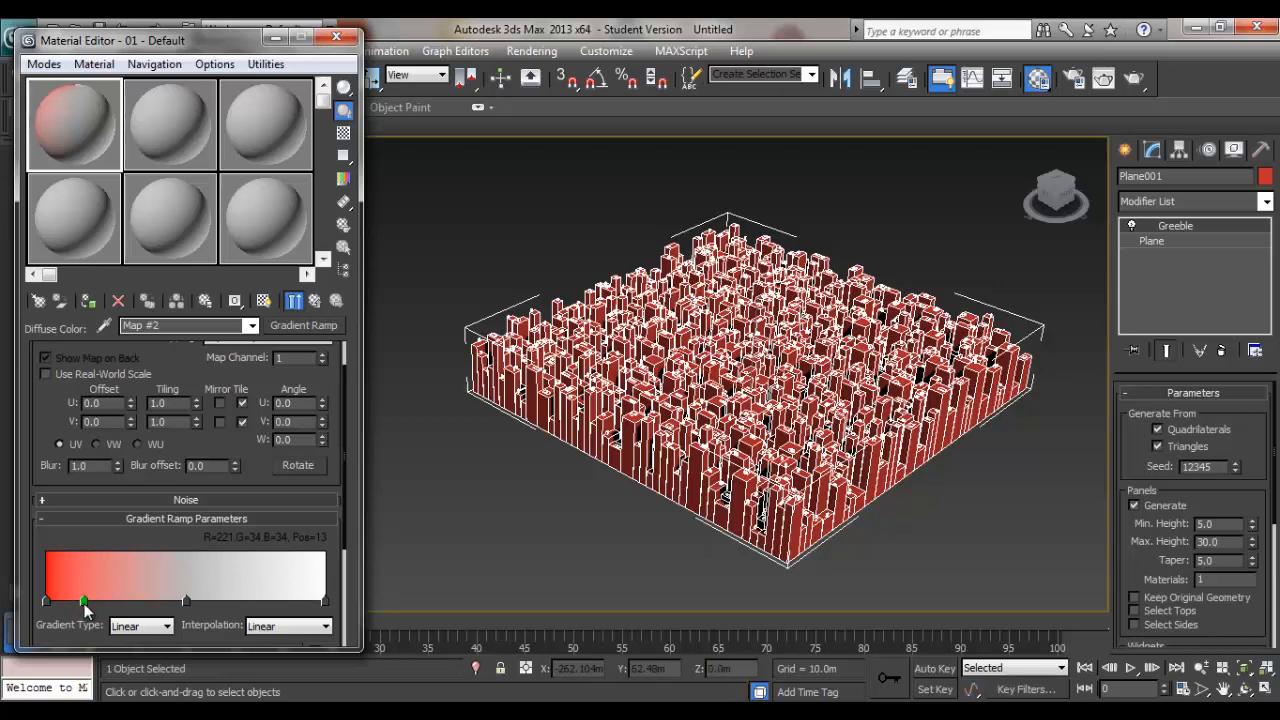
pyautogui.click(84, 600)
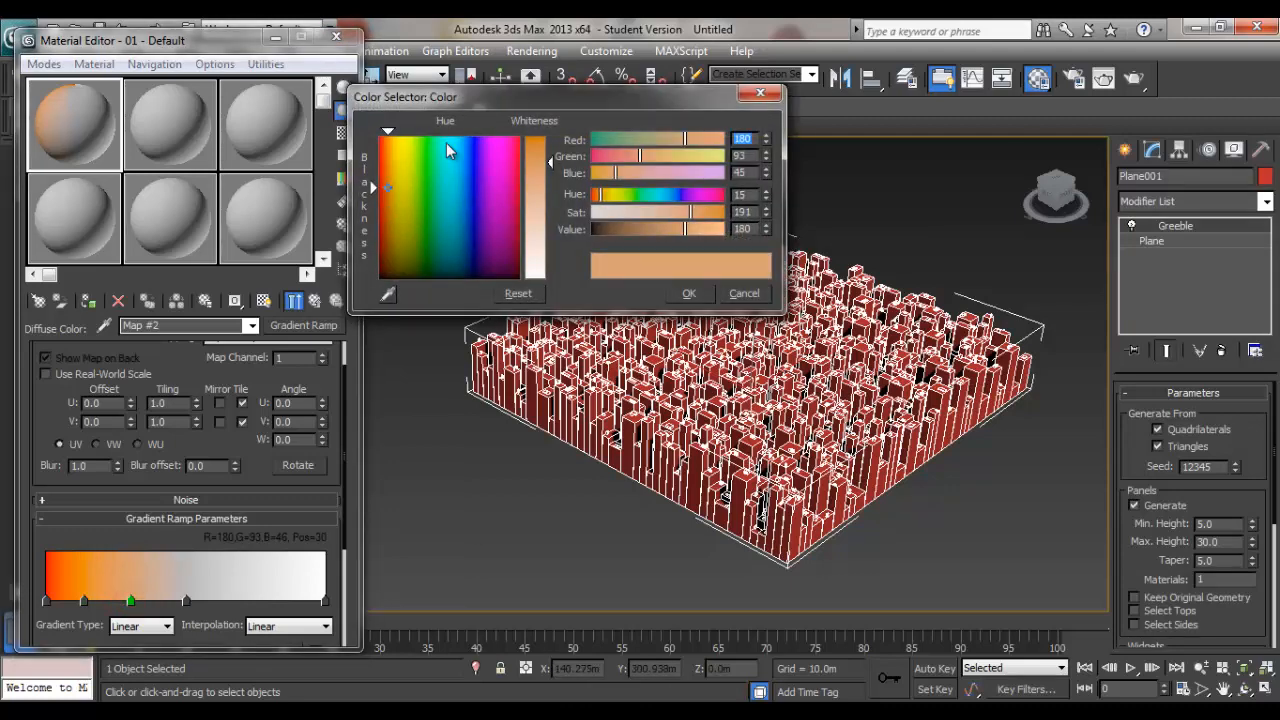
pyautogui.click(404, 164)
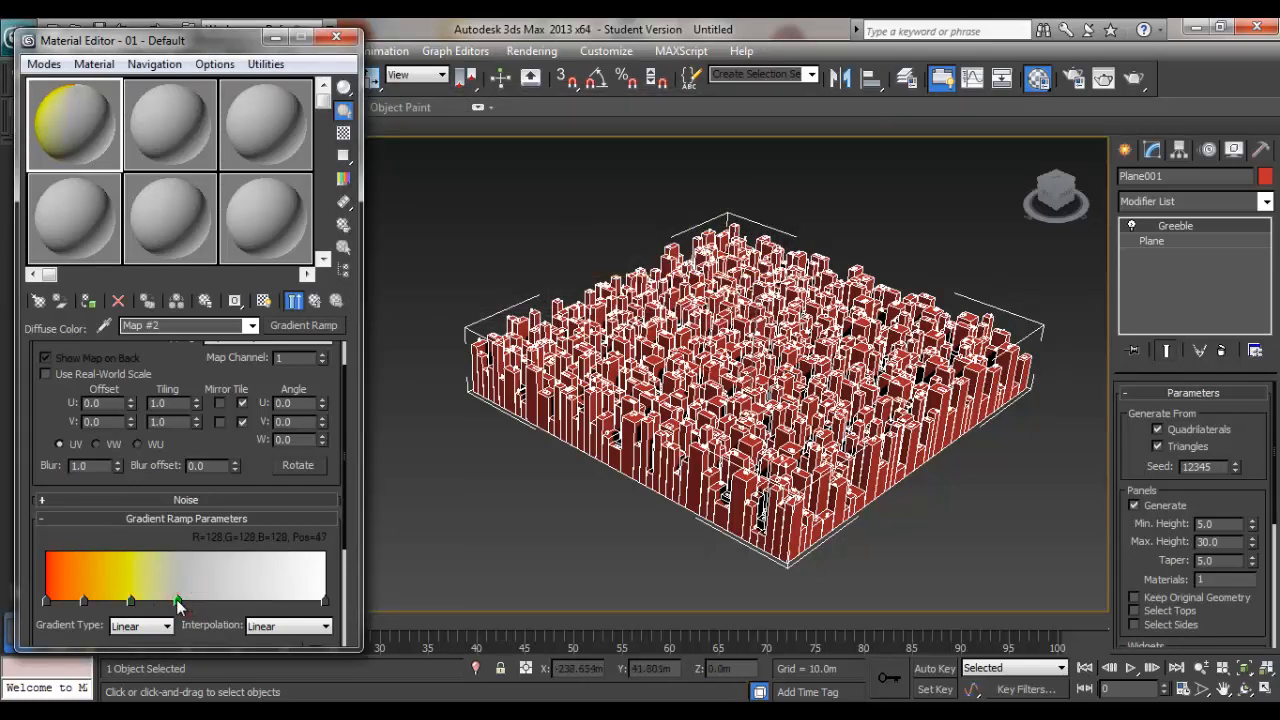
# Colour another flag green and reposition a flag along the ramp.
pyautogui.doubleClick(178, 600)
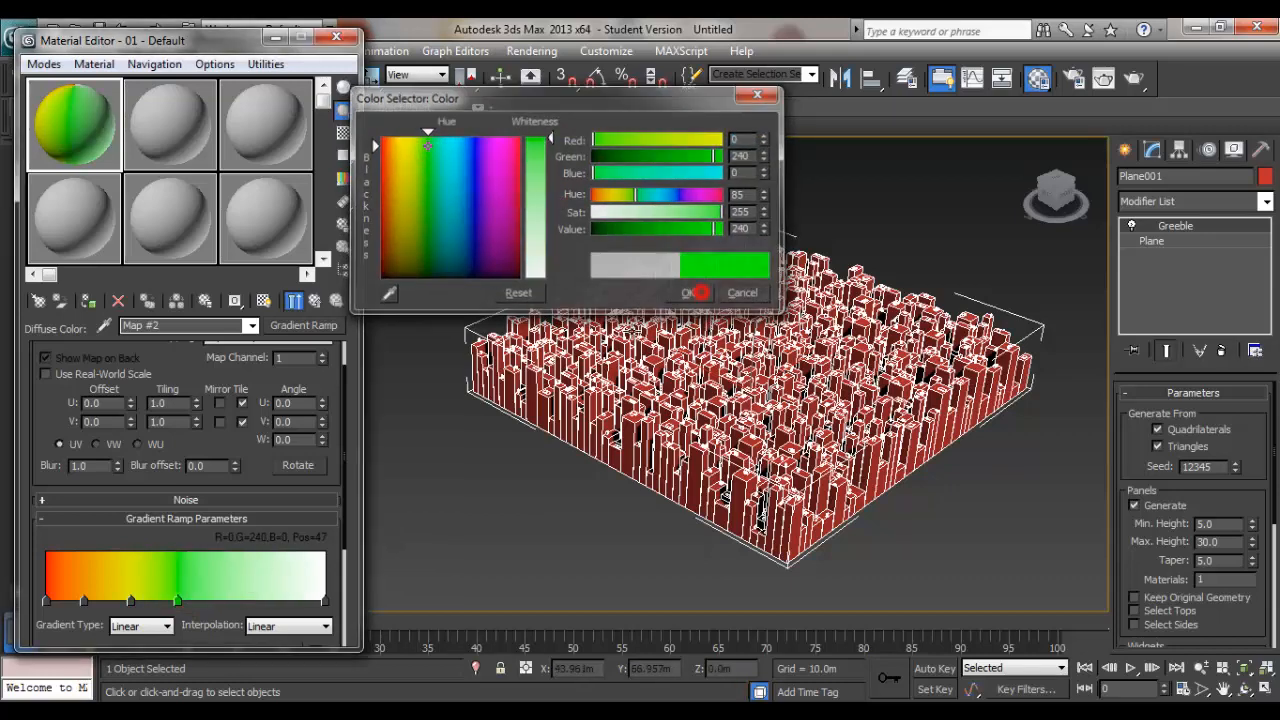
pyautogui.click(688, 292)
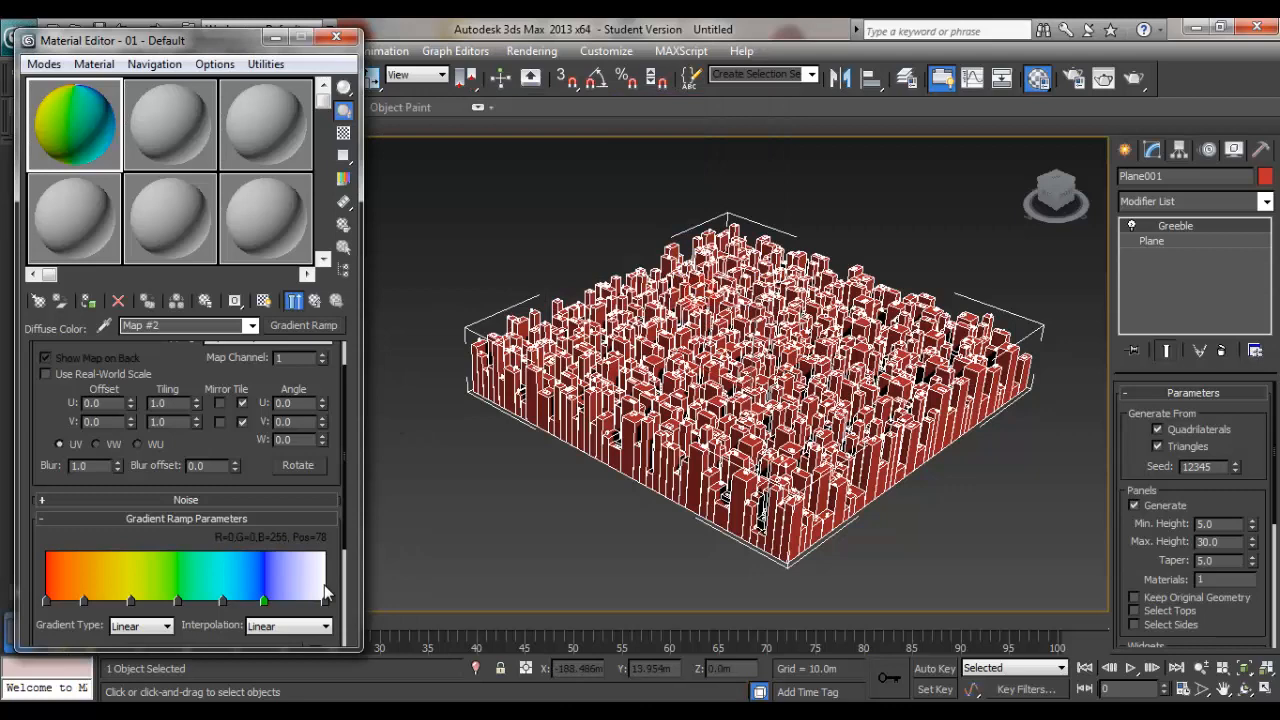
pyautogui.moveTo(262, 600); pyautogui.dragTo(300, 600)
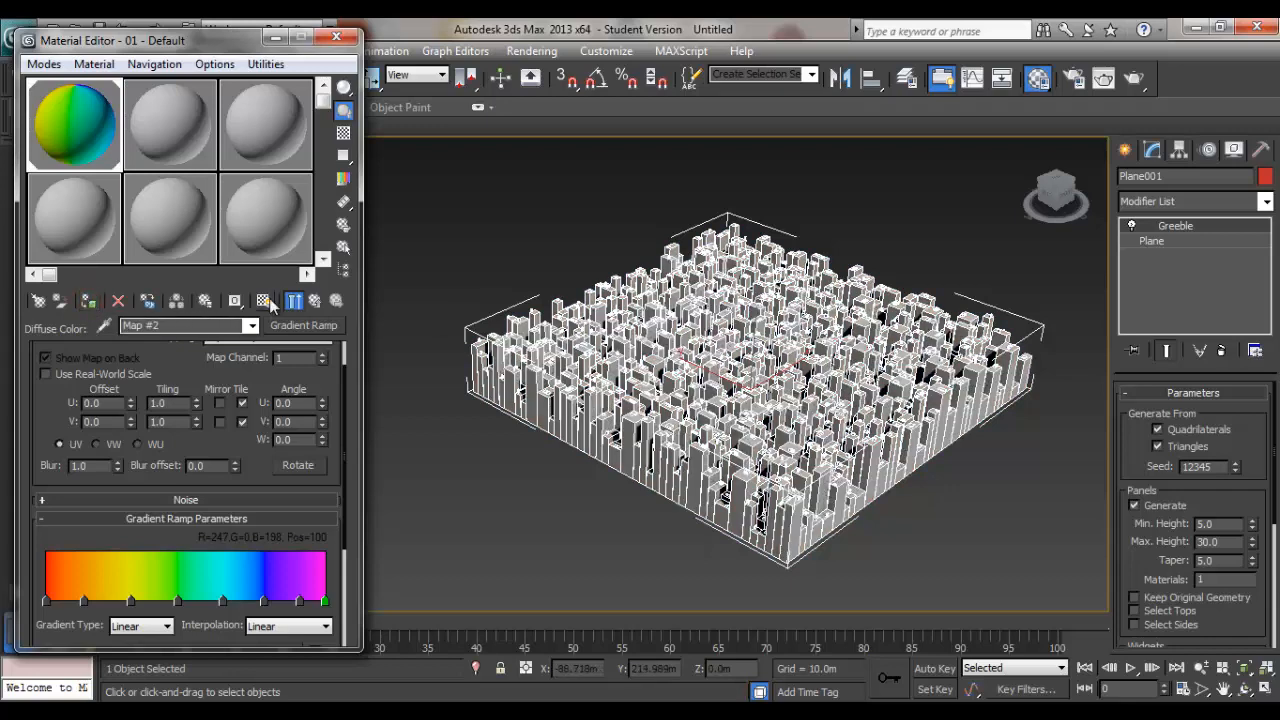
# Assign the rainbow material to the Greeble plane and shade it in the viewport.
pyautogui.click(264, 300)
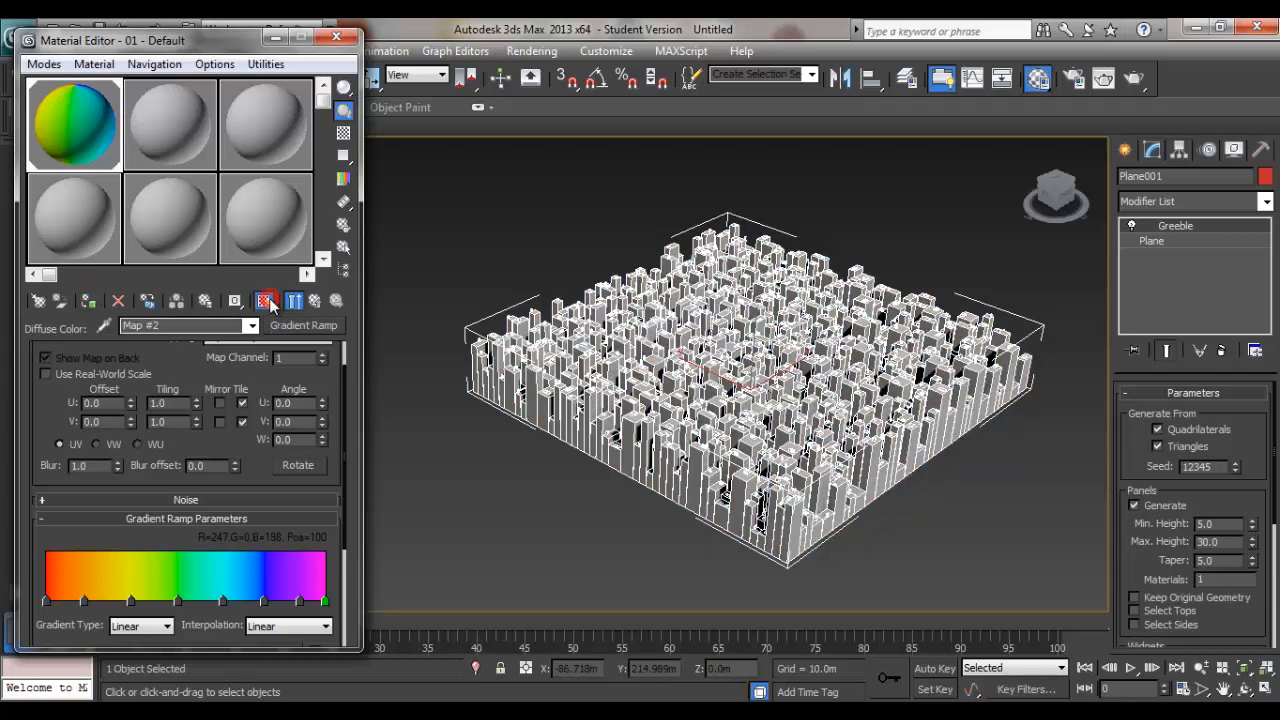
pyautogui.click(264, 300)
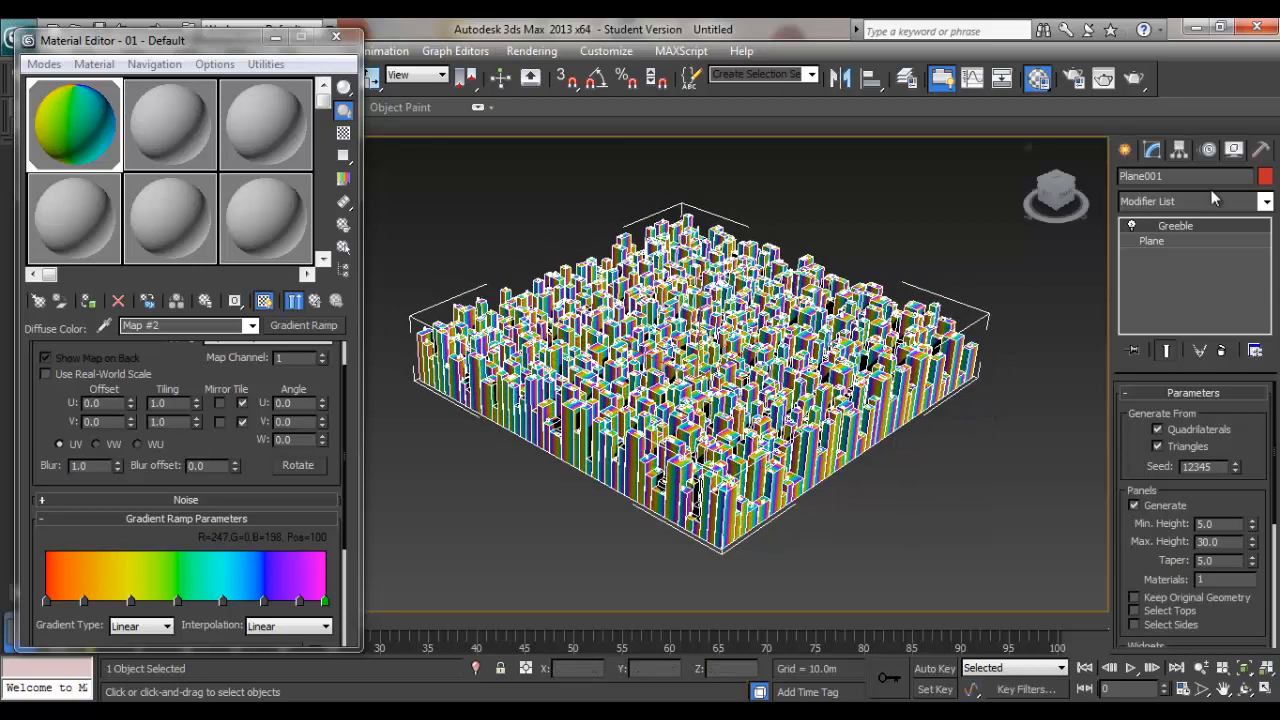
pyautogui.moveTo(1210, 200)
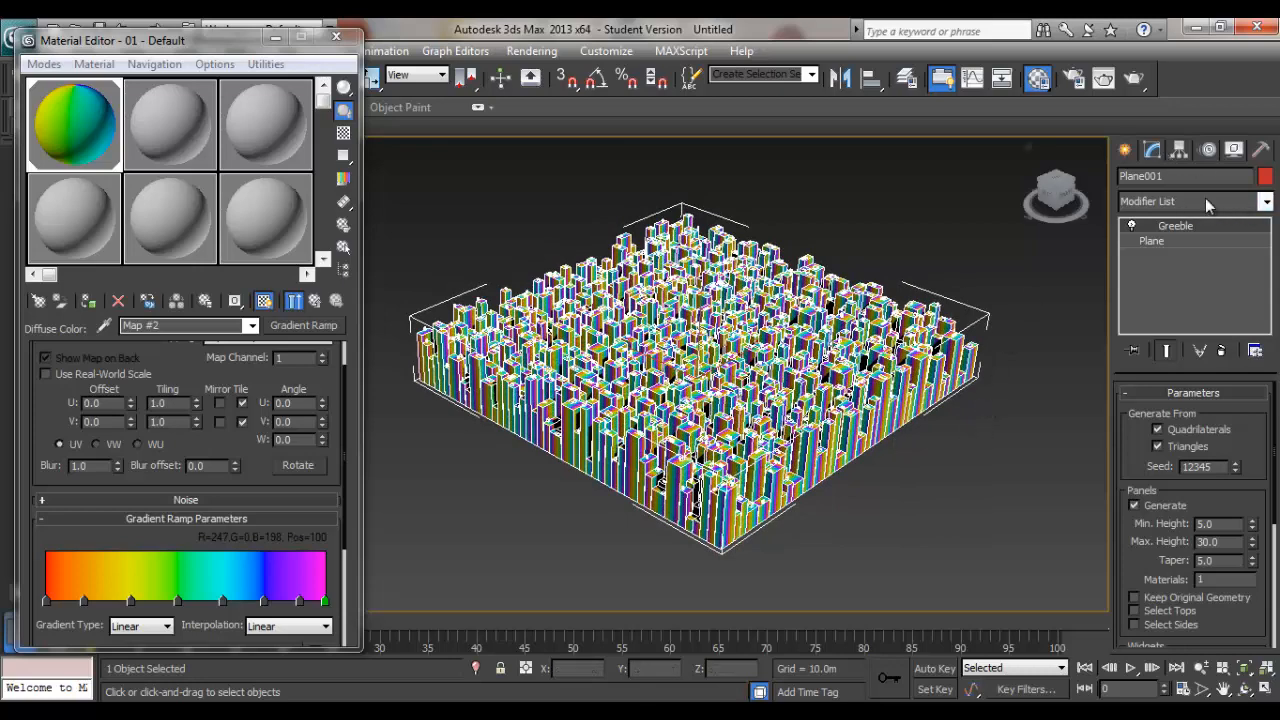
# Add a Planar UVW Map modifier above Greeble, aligned to X so it stands vertically.
pyautogui.click(1268, 200)
pyautogui.write('Unwrap UVW')
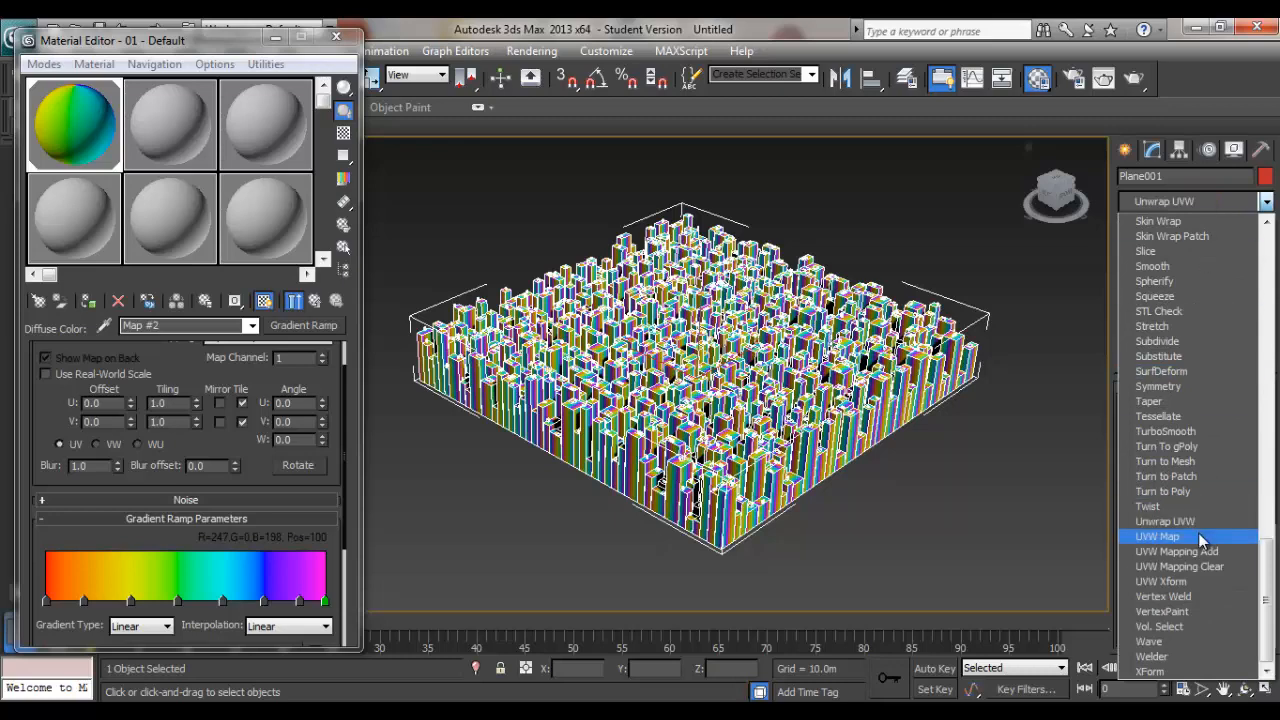
pyautogui.click(1156, 536)
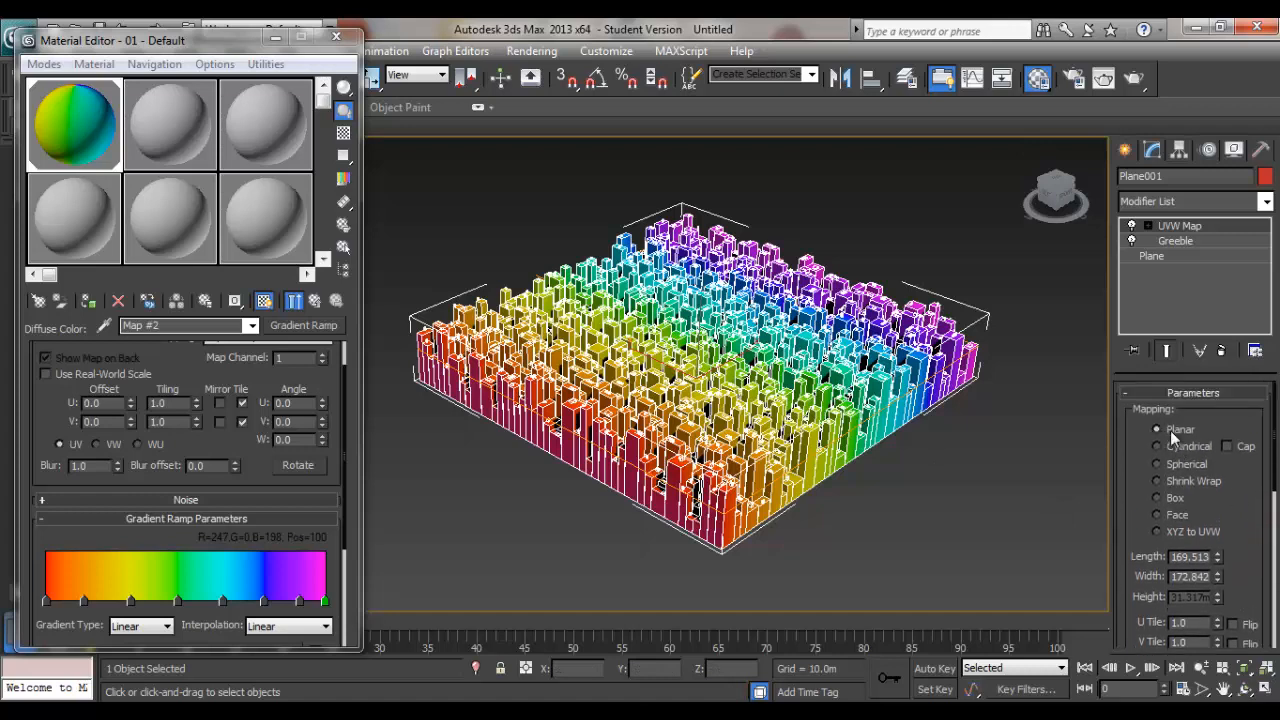
pyautogui.click(1156, 428)
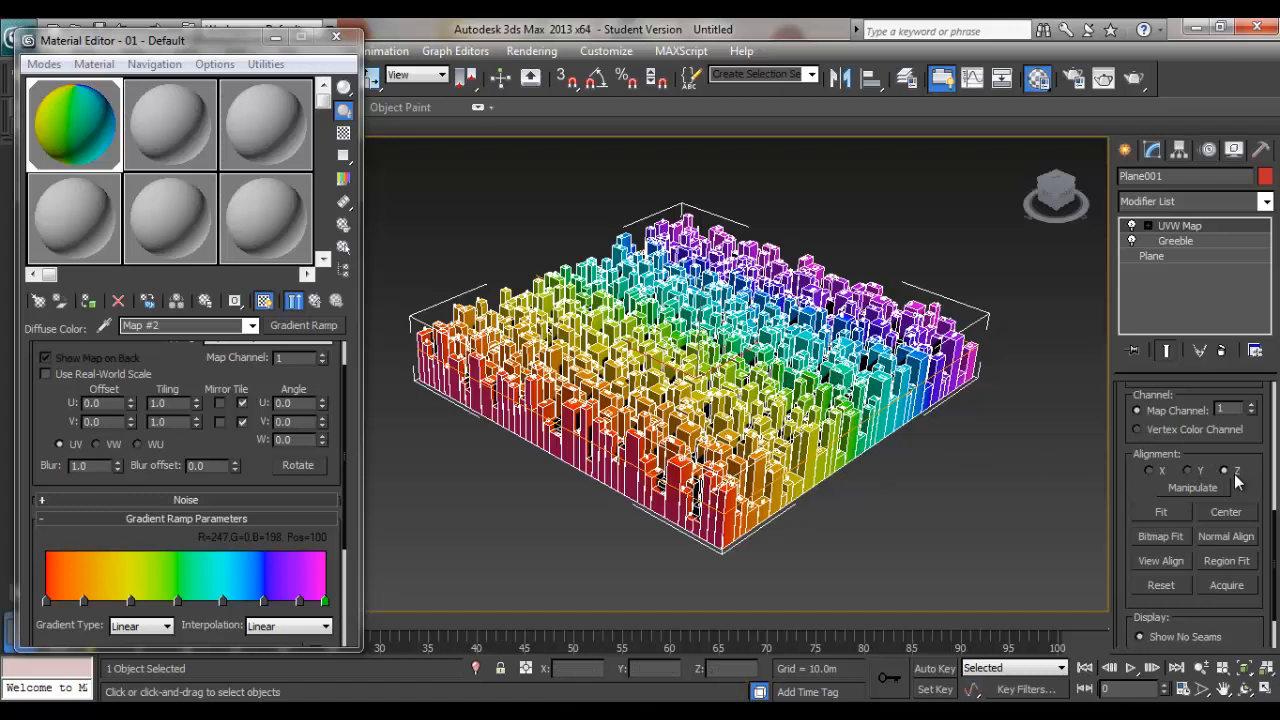
pyautogui.moveTo(1200, 480)
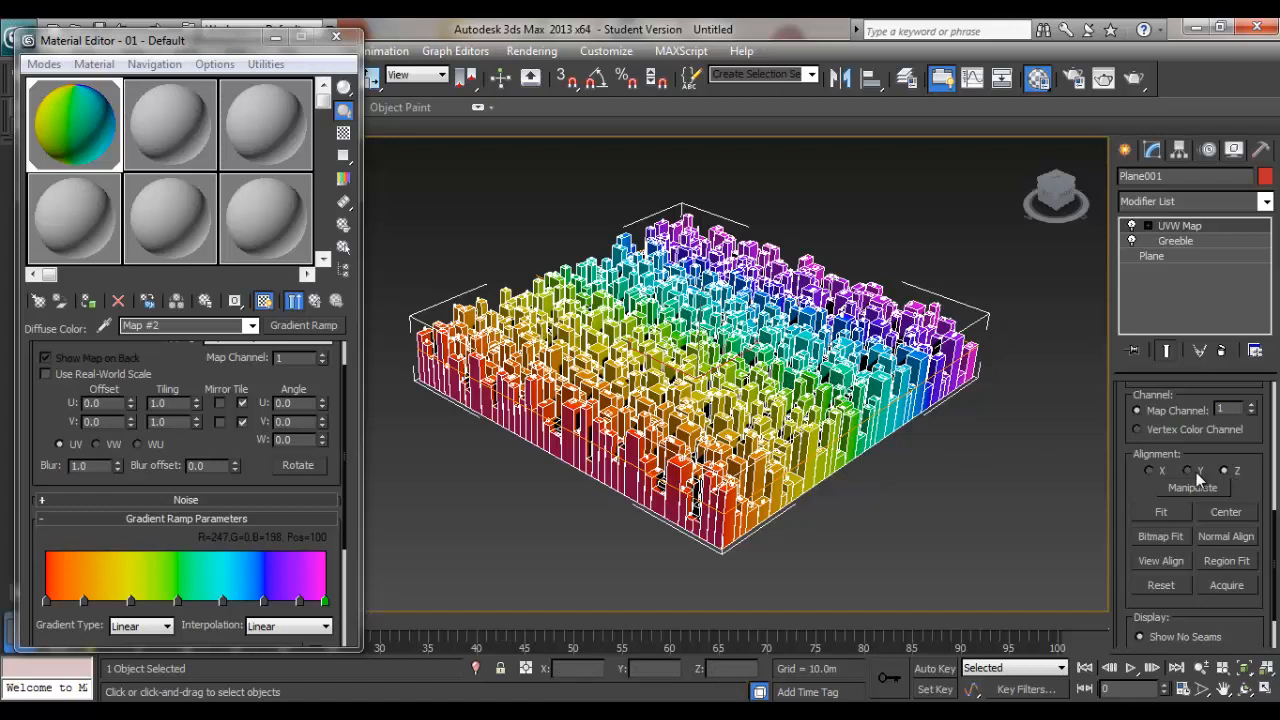
pyautogui.click(1188, 472)
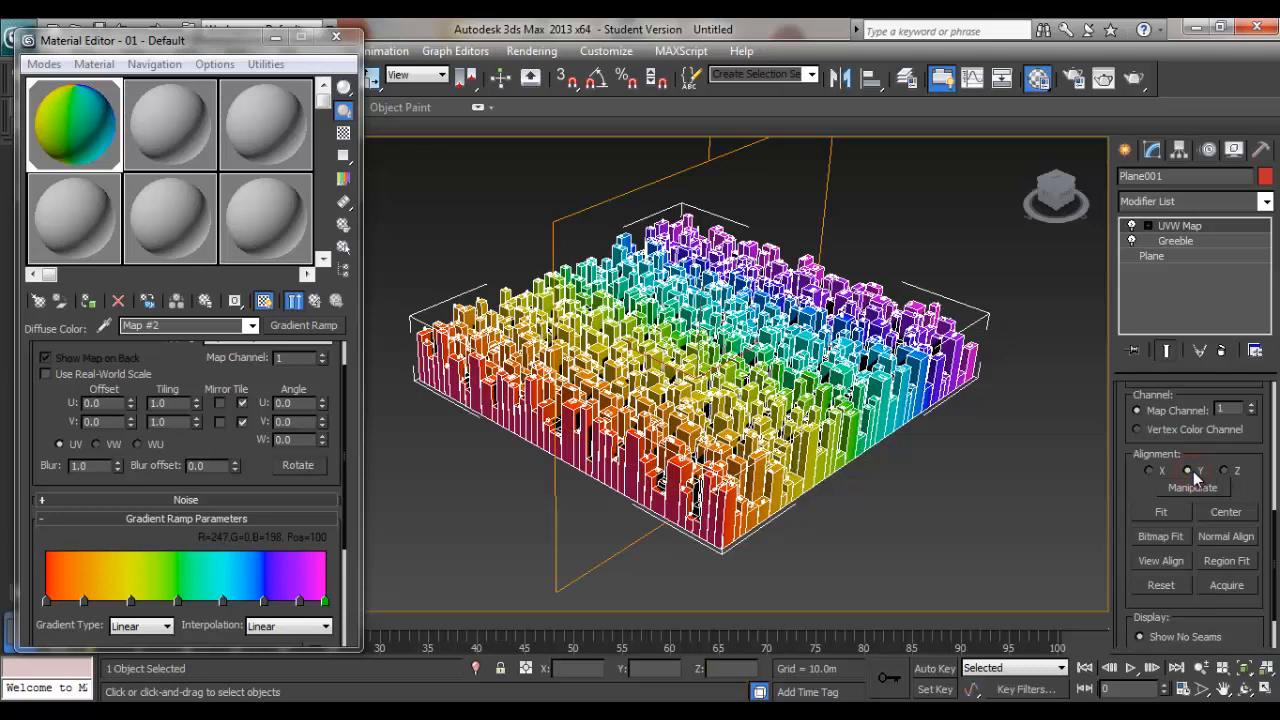
pyautogui.moveTo(1160, 482)
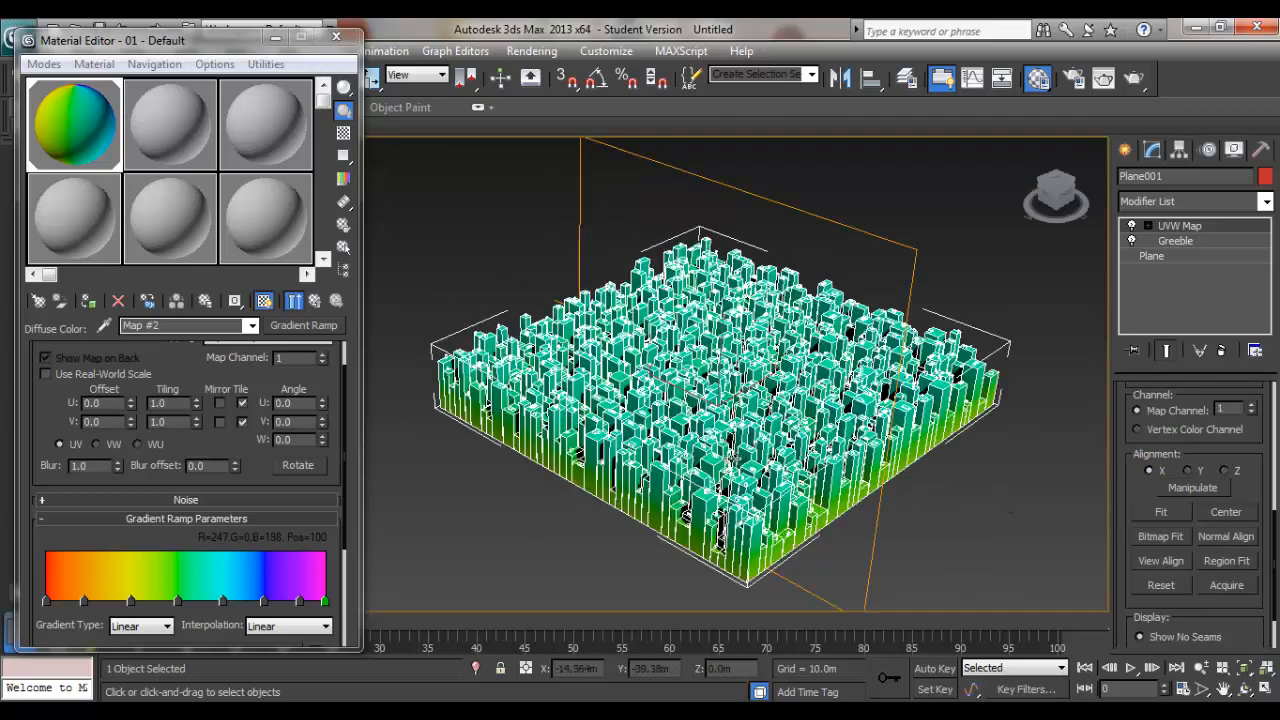
pyautogui.moveTo(780, 580)
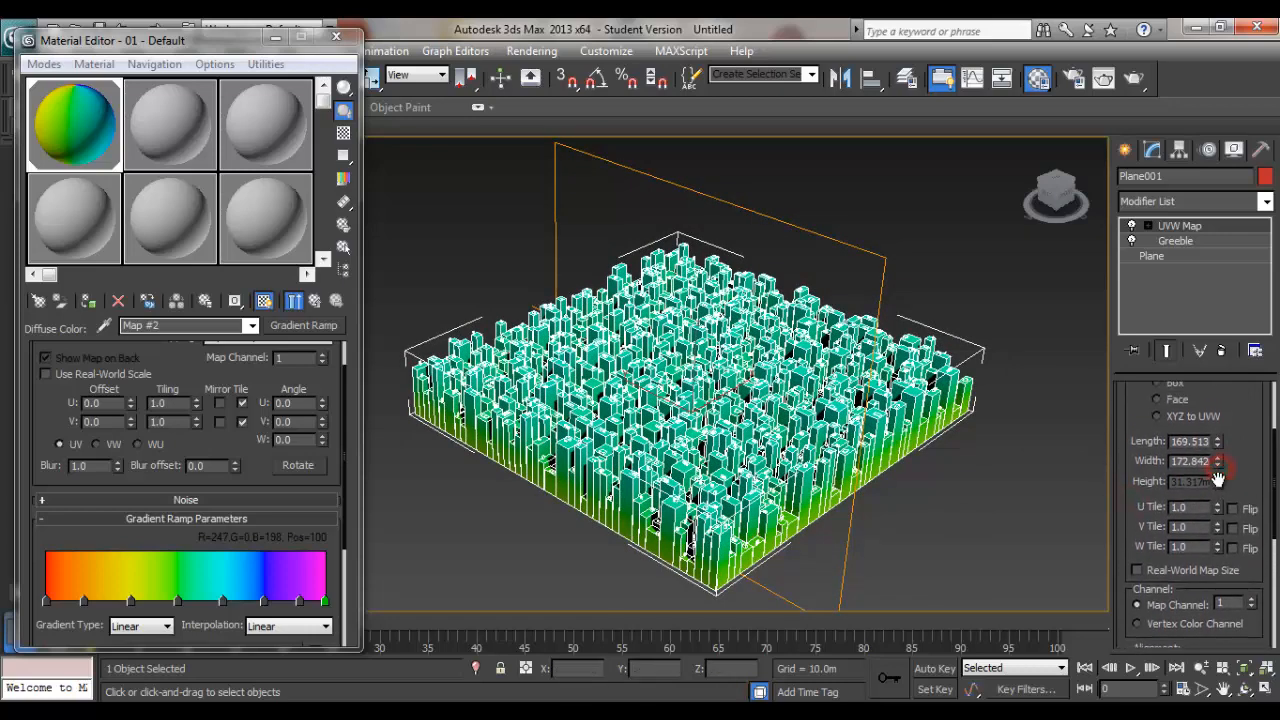
# Reduce the UVW Map Width to about 29.38 and check the city from the Top view.
pyautogui.moveTo(1216, 460); pyautogui.dragTo(1216, 490)
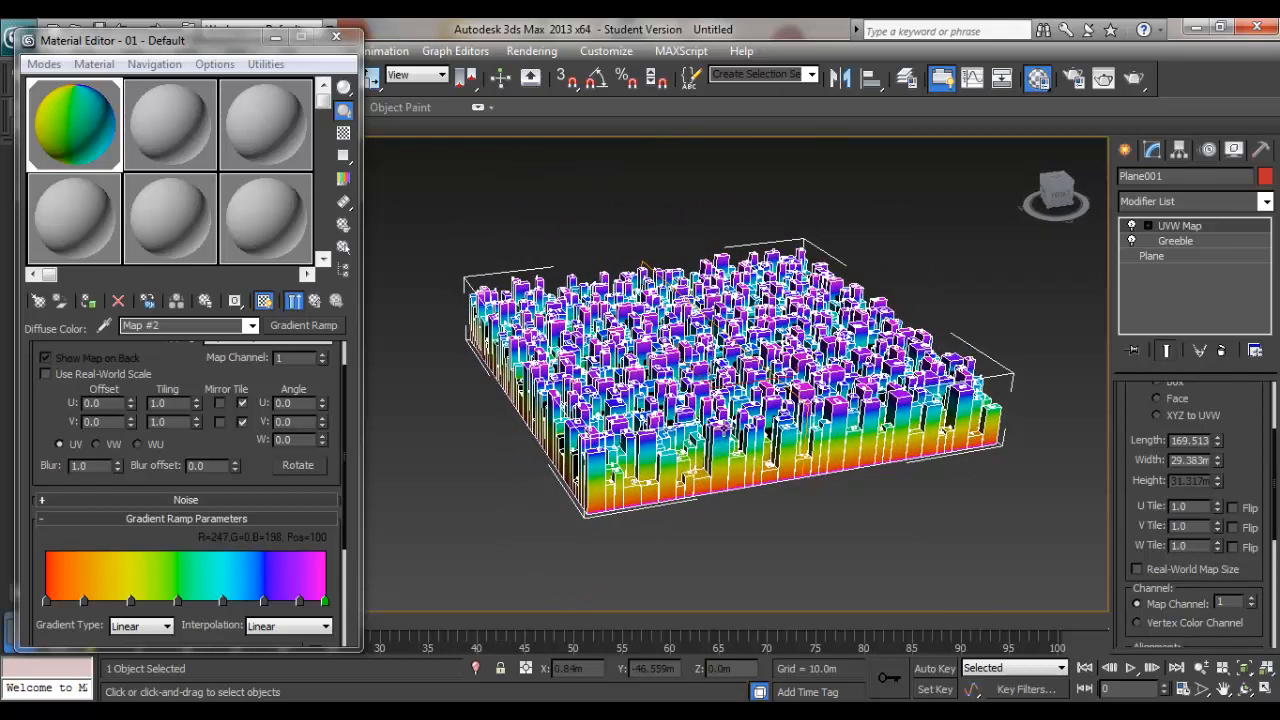
pyautogui.moveTo(976, 292)
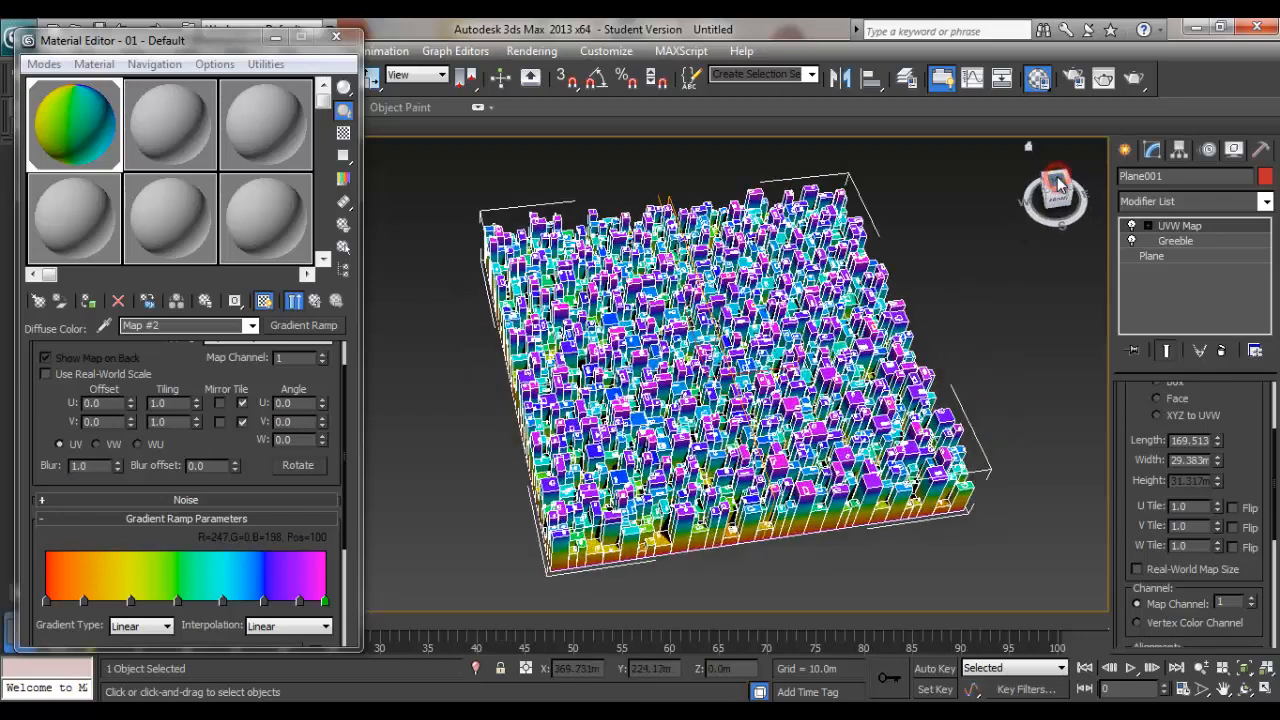
pyautogui.click(1056, 184)
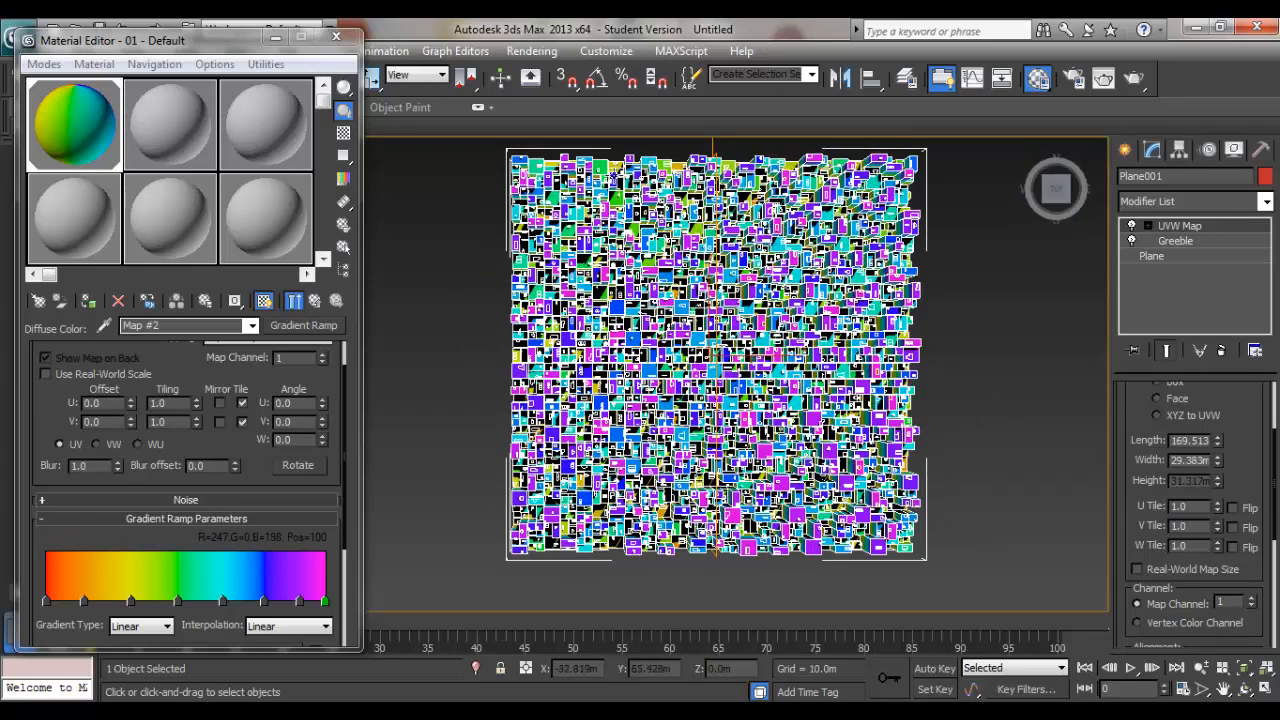